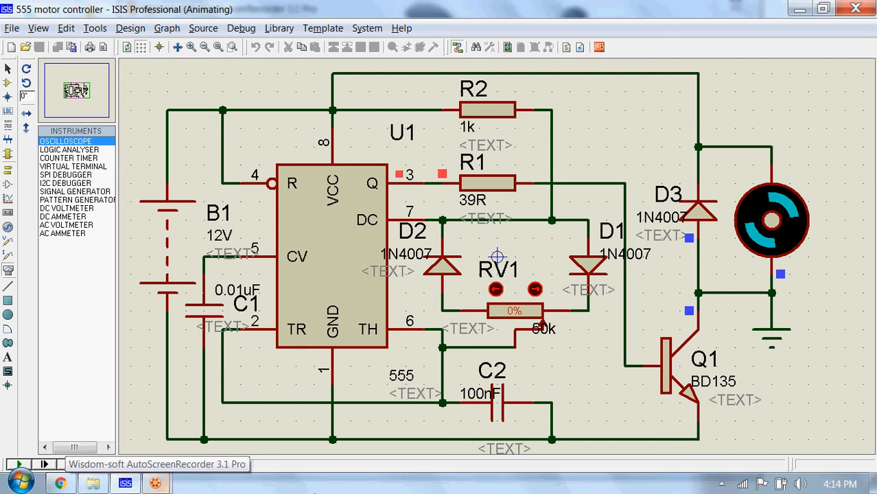
- Stop the running simulation of the 555 motor controller circuit
{"action": "left_click", "coordinate": [19, 464]}
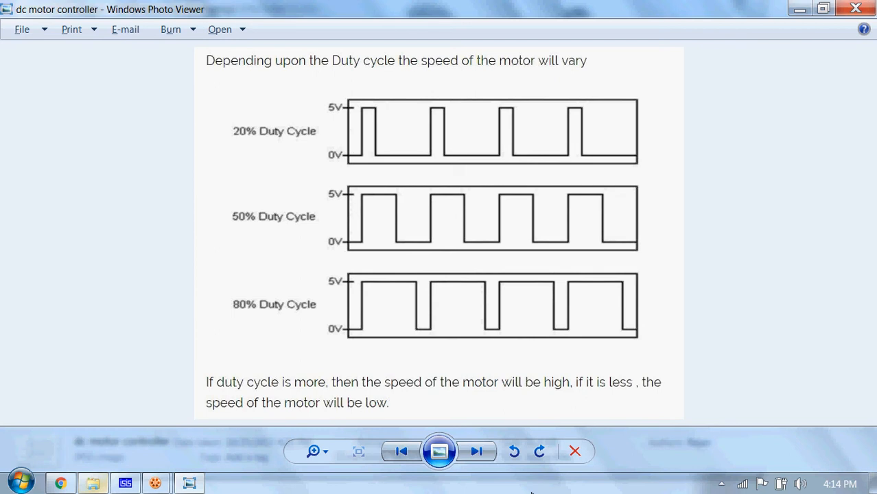
{"action": "mouse_move", "coordinate": [293, 144]}
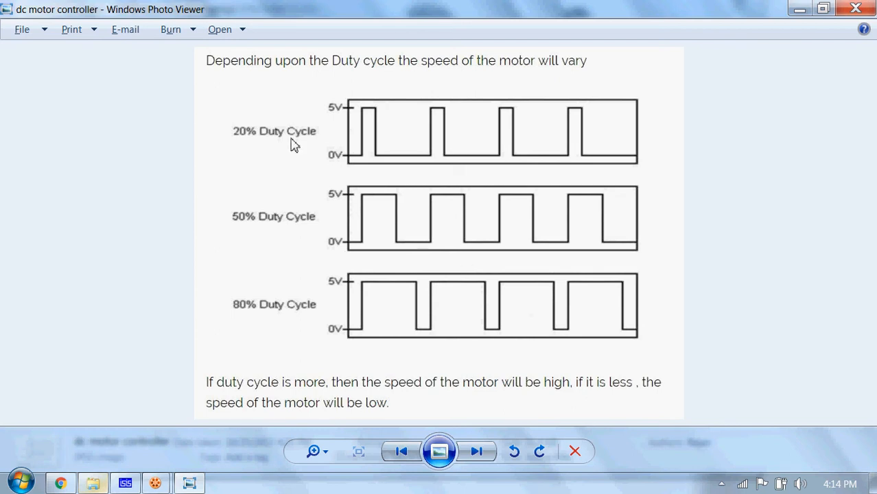
{"action": "mouse_move", "coordinate": [254, 219]}
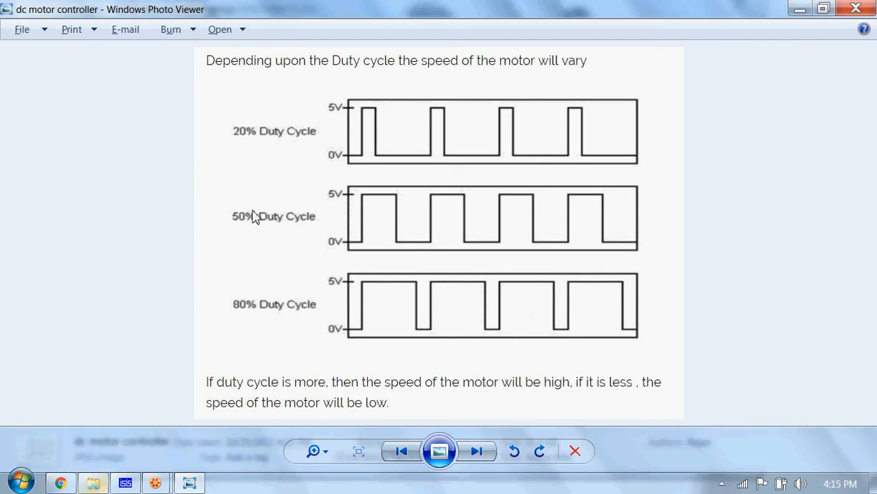
{"action": "mouse_move", "coordinate": [273, 307]}
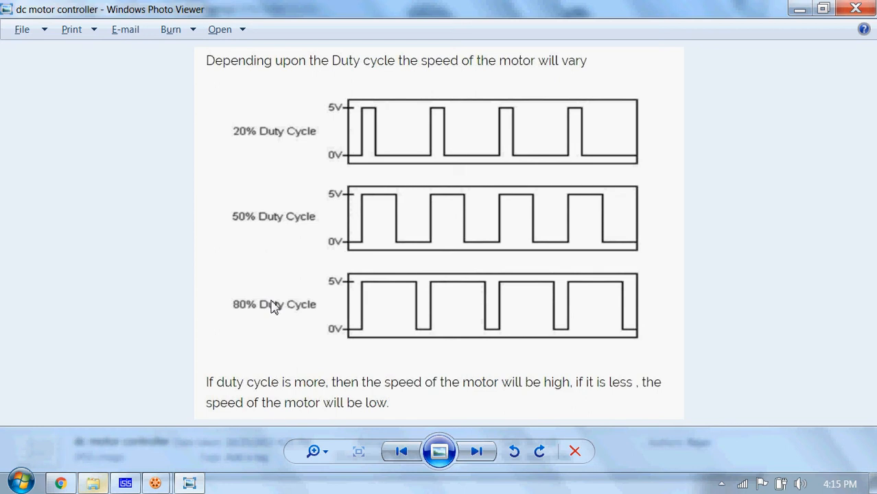
{"action": "mouse_move", "coordinate": [323, 356]}
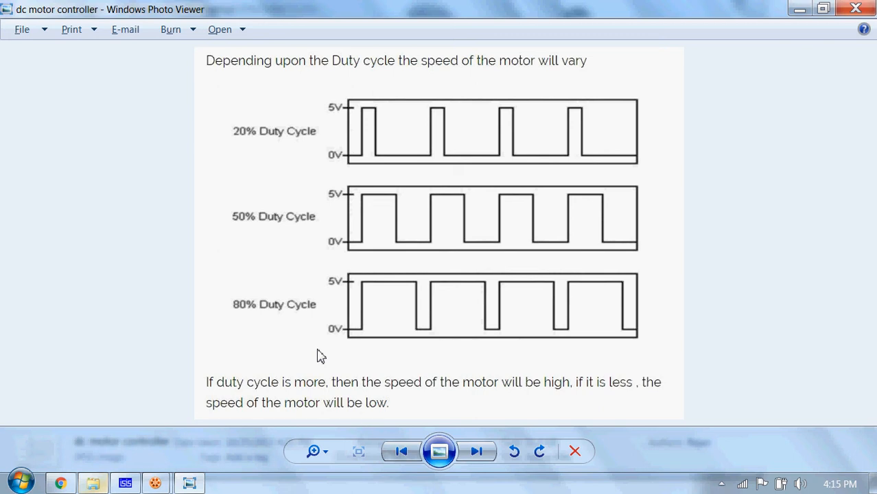
- Return to the motor controller schematic and start its simulation
{"action": "left_click", "coordinate": [123, 483]}
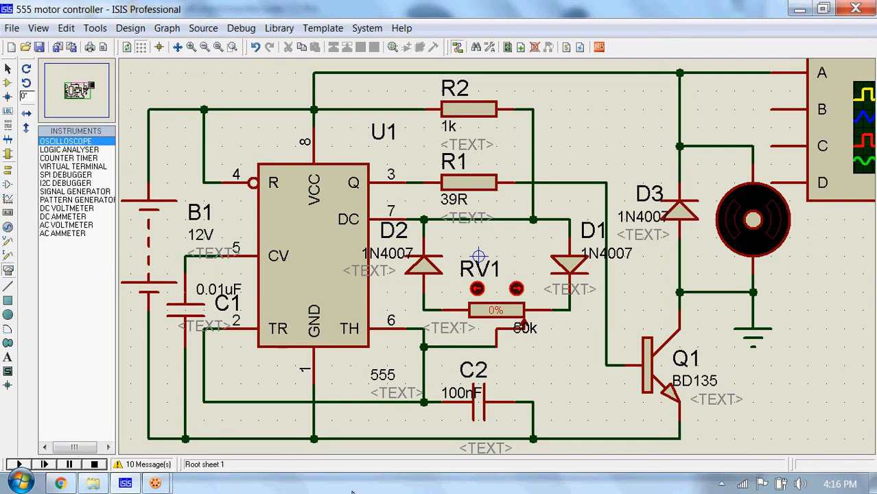
{"action": "mouse_move", "coordinate": [556, 413]}
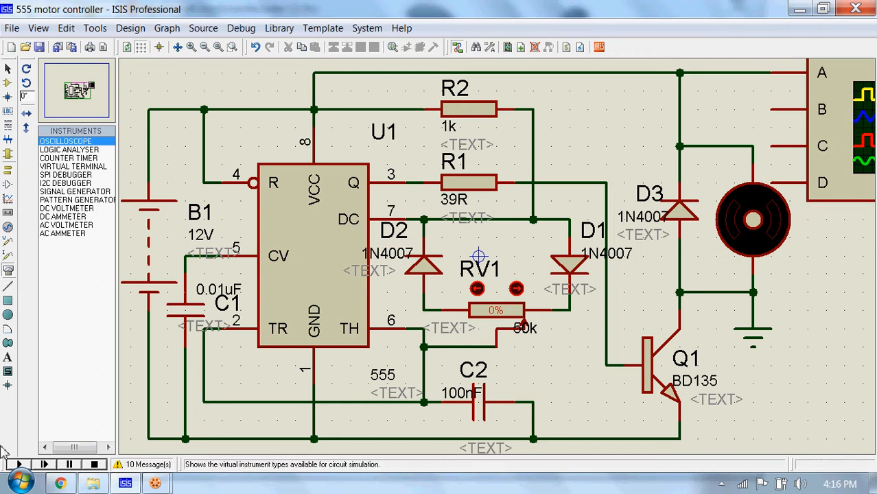
{"action": "mouse_move", "coordinate": [16, 464]}
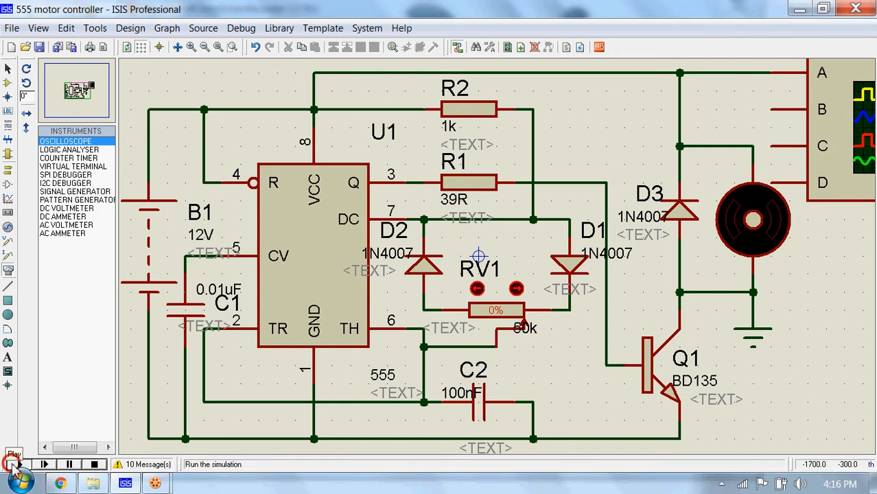
{"action": "left_click", "coordinate": [12, 470]}
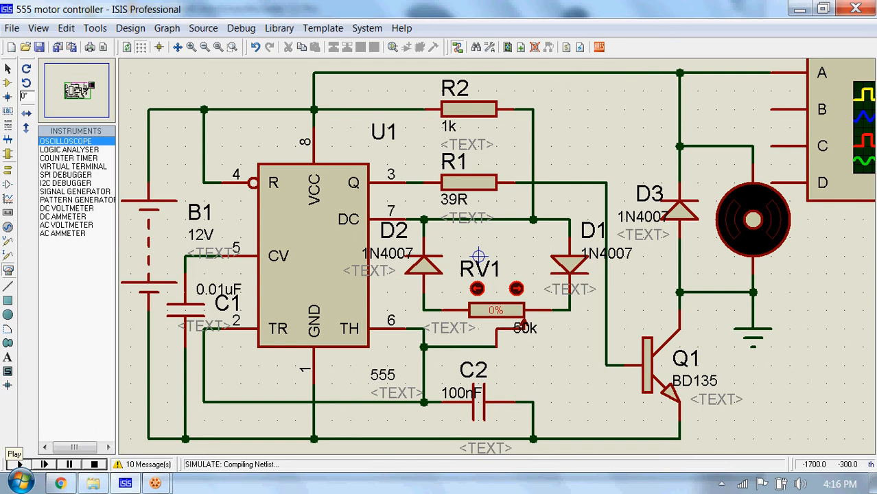
- Raise potentiometer RV1 toward half range and watch the square wave on the oscilloscope
{"action": "left_click", "coordinate": [19, 464]}
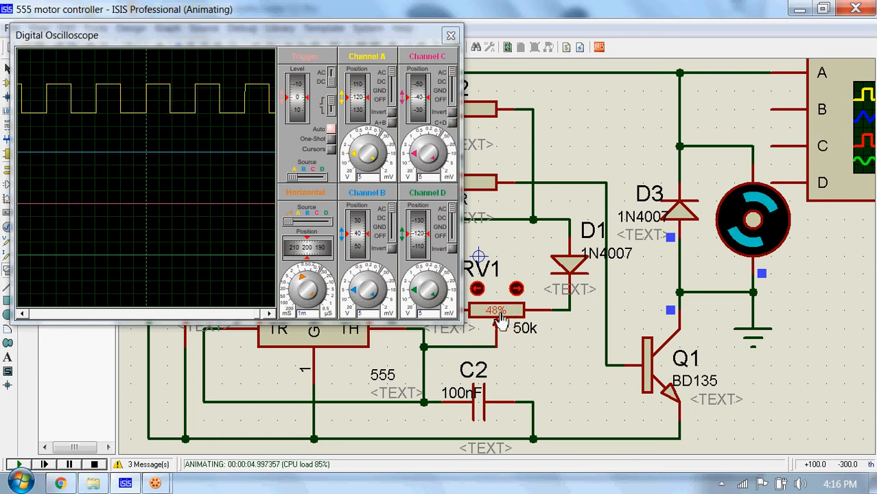
{"action": "mouse_move", "coordinate": [230, 113]}
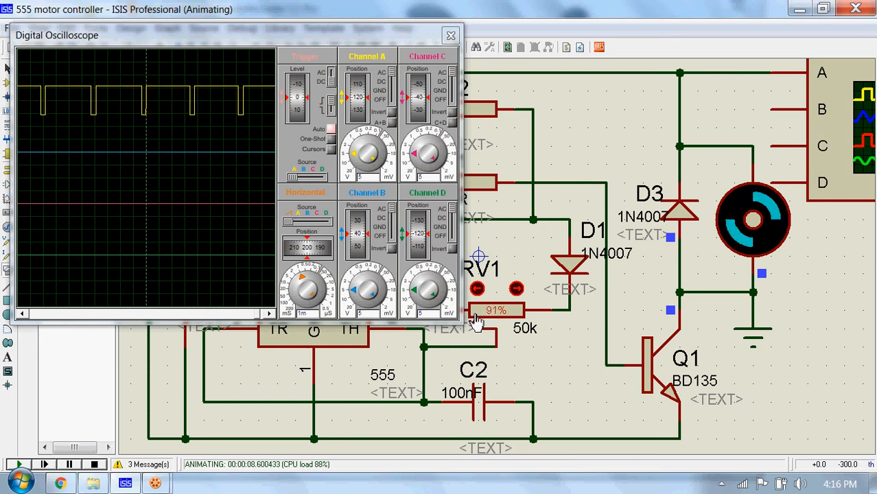
{"action": "mouse_move", "coordinate": [231, 189]}
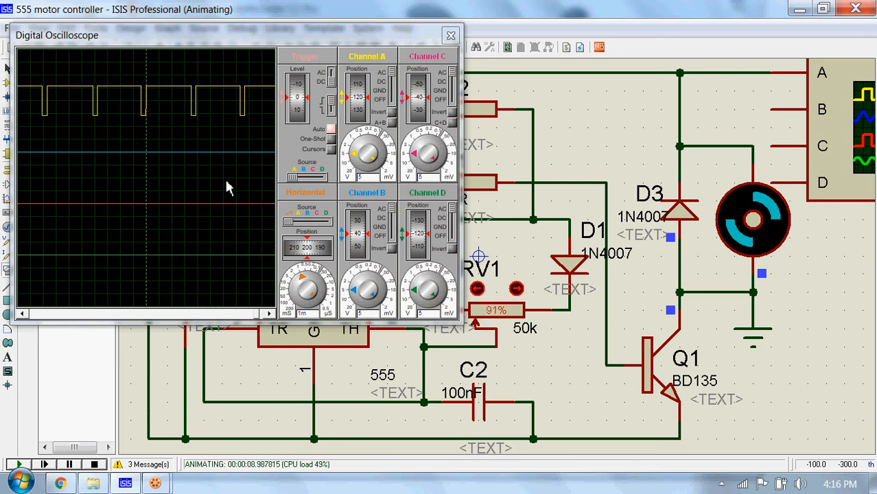
{"action": "mouse_move", "coordinate": [164, 125]}
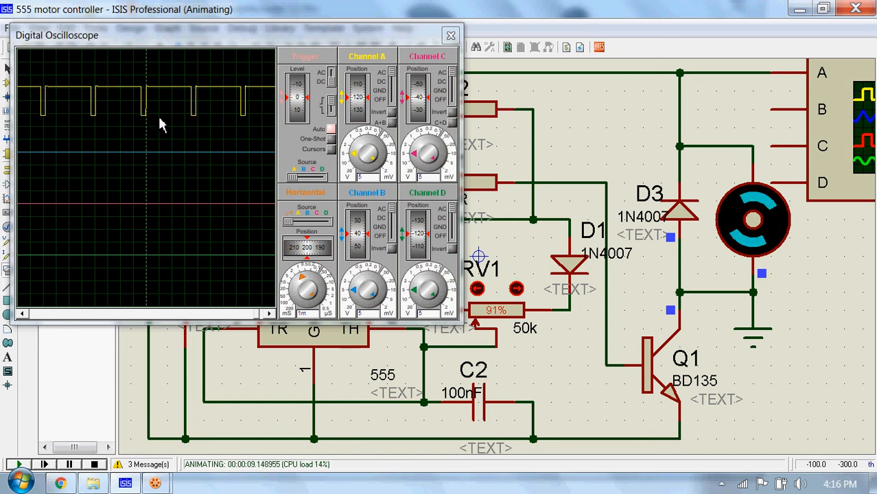